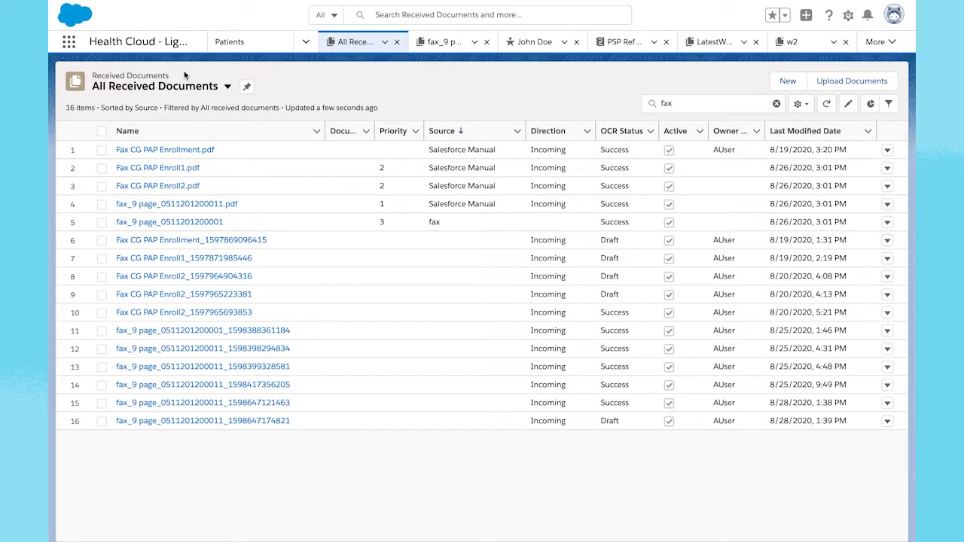
- Switch the Received Documents list to the San Francisco view
click(228, 86)
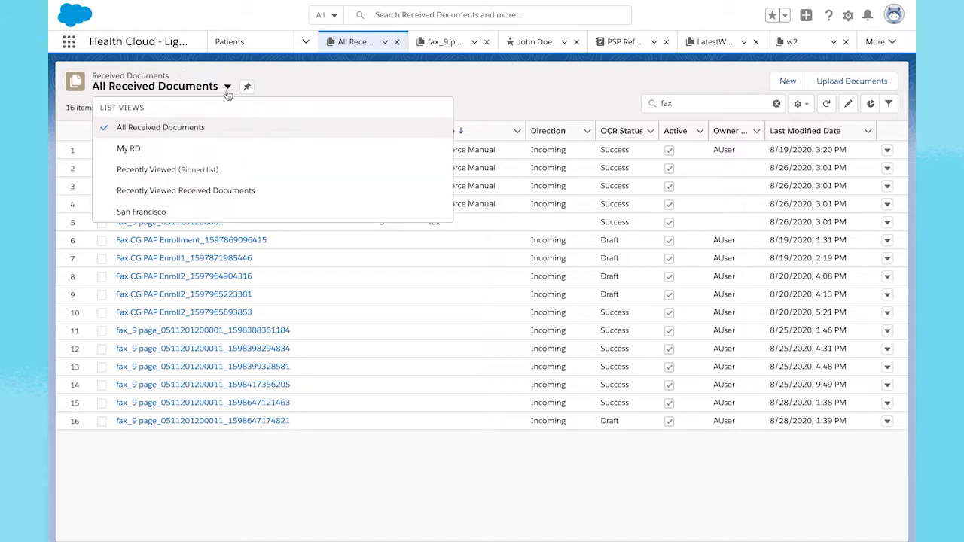
click(142, 211)
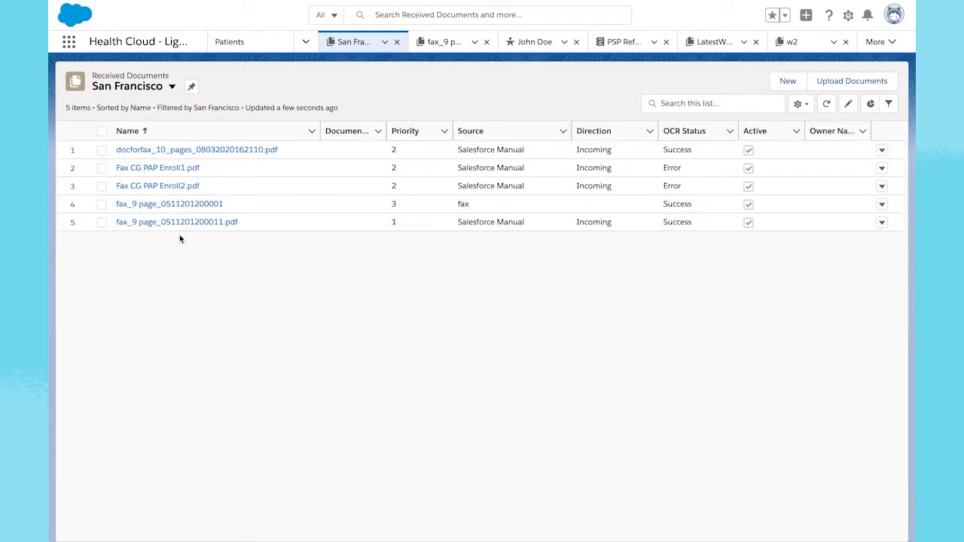
mouse_move(369, 259)
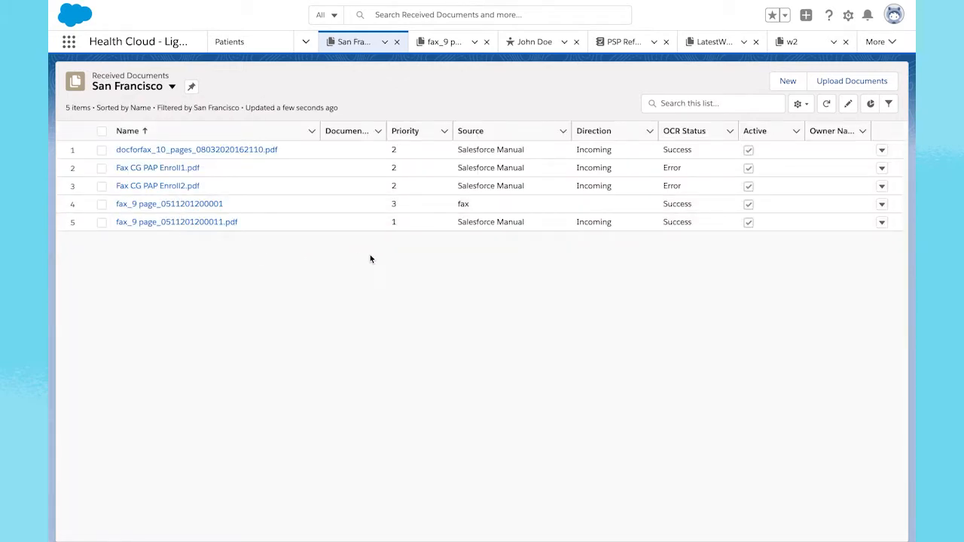
click(470, 129)
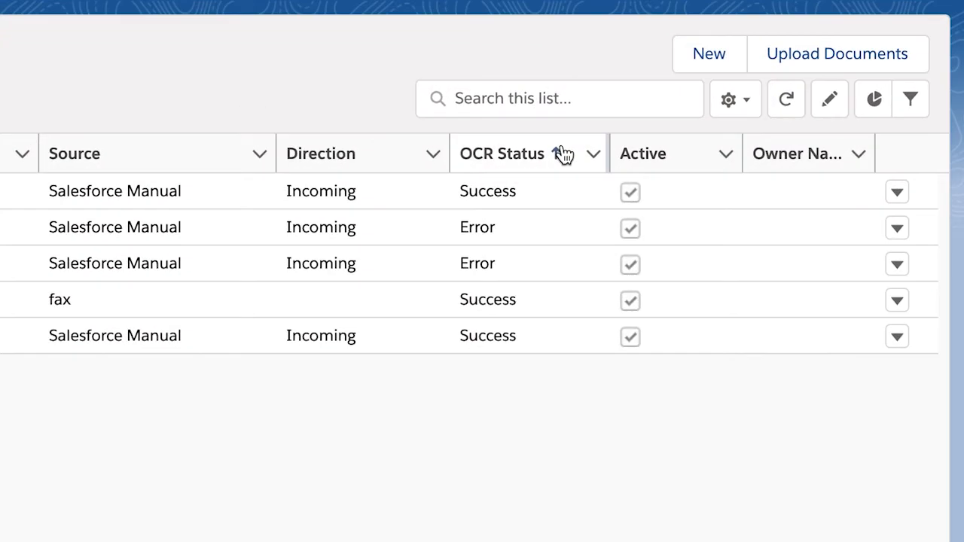
mouse_move(574, 133)
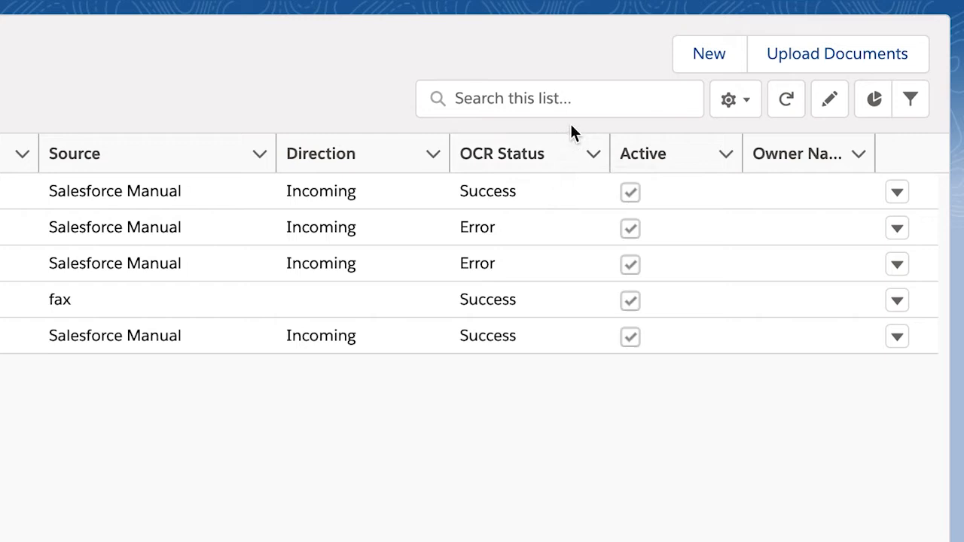
mouse_move(550, 399)
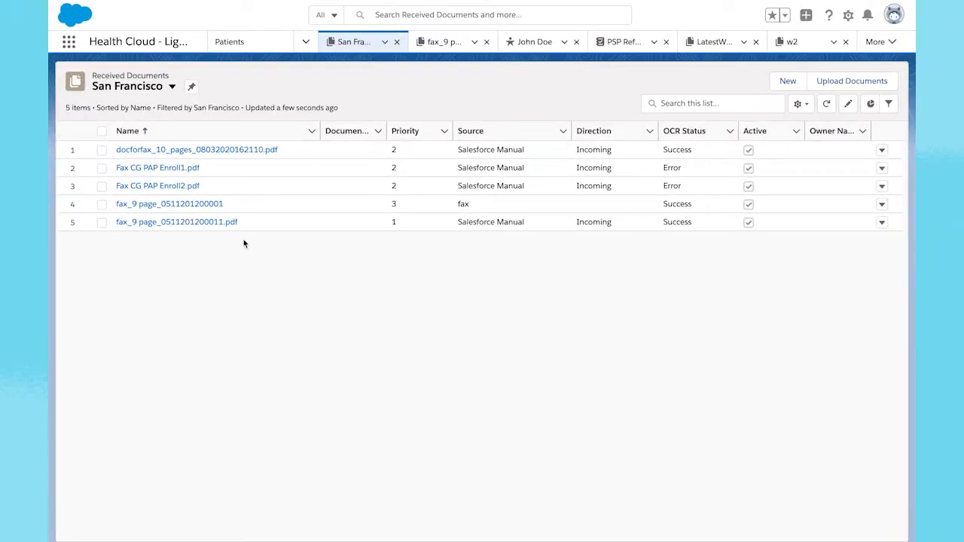
- Start Transform Document on fax_9 page_0511201200011.pdf from its record actions
click(176, 221)
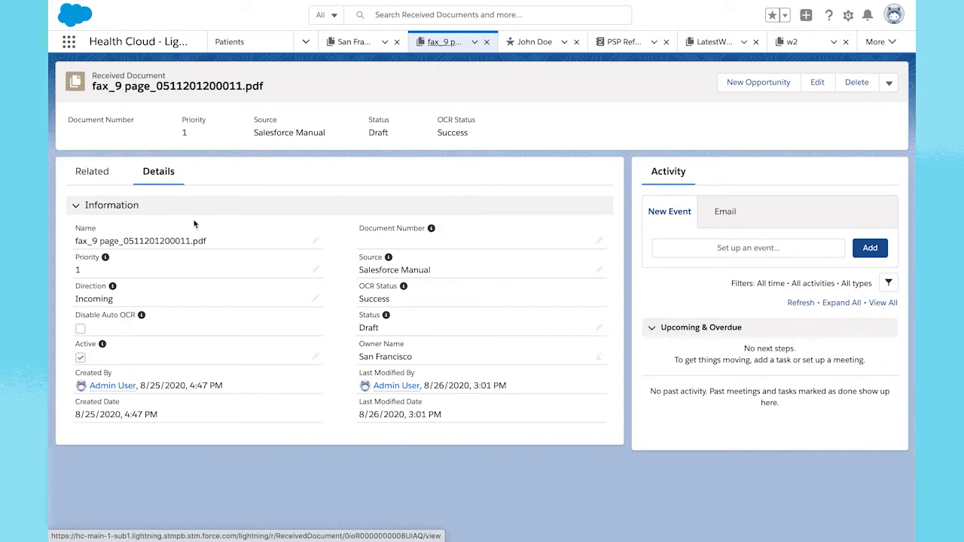
mouse_move(876, 120)
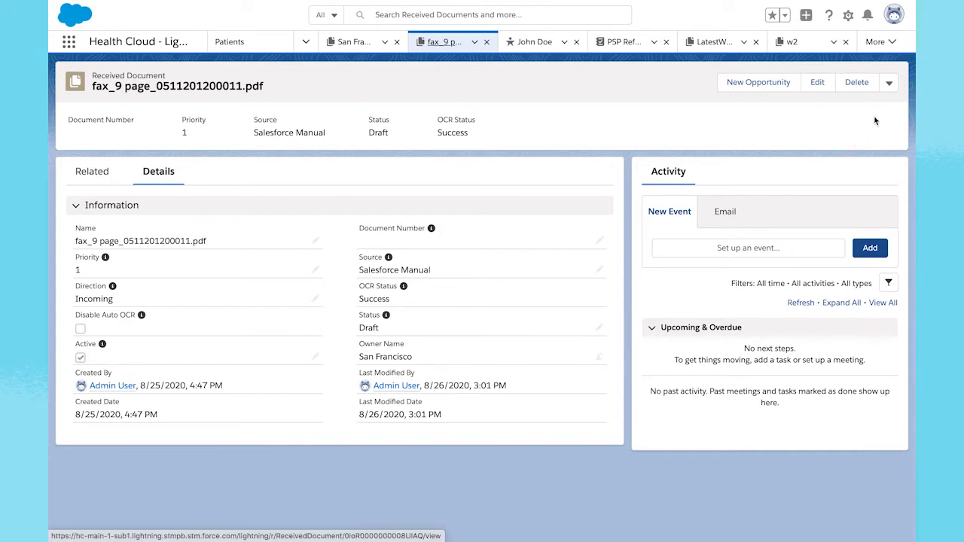
click(889, 81)
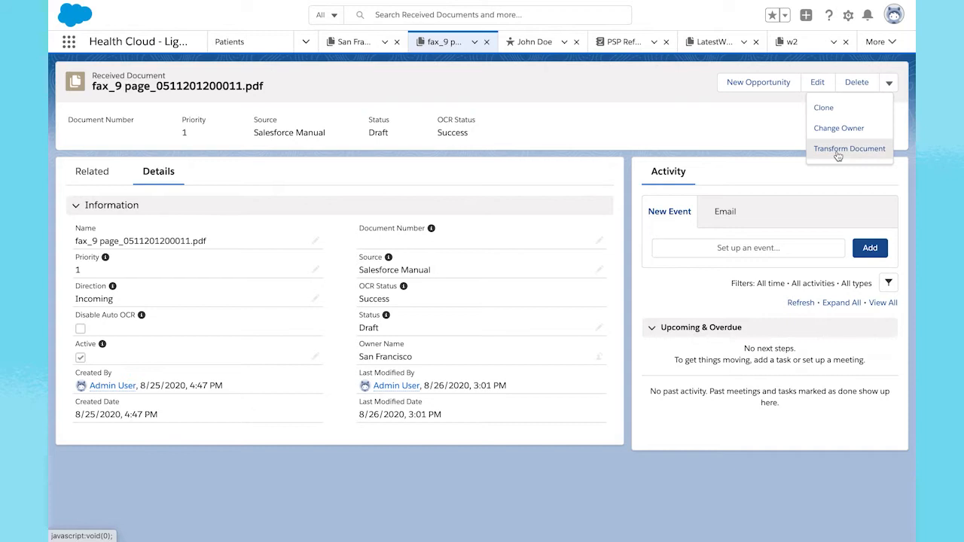
click(850, 150)
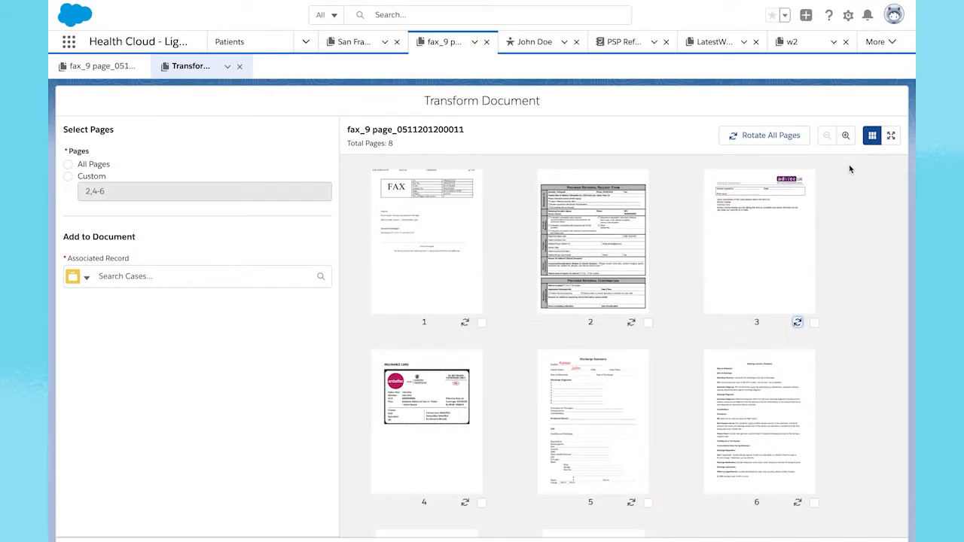
- Assign custom pages 2-5 to lead John Doe as the Insurance Copy checklist item
click(69, 177)
text(2-5)
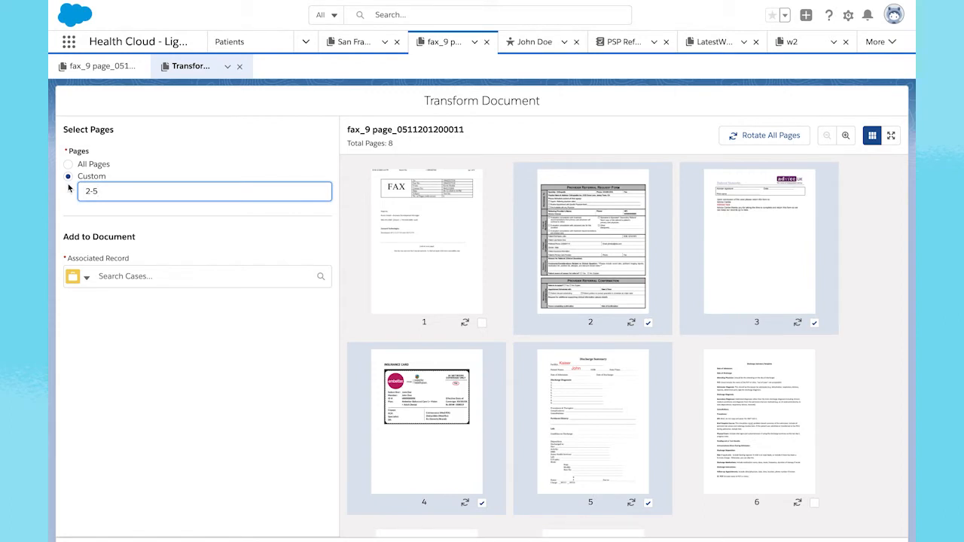
mouse_move(57, 224)
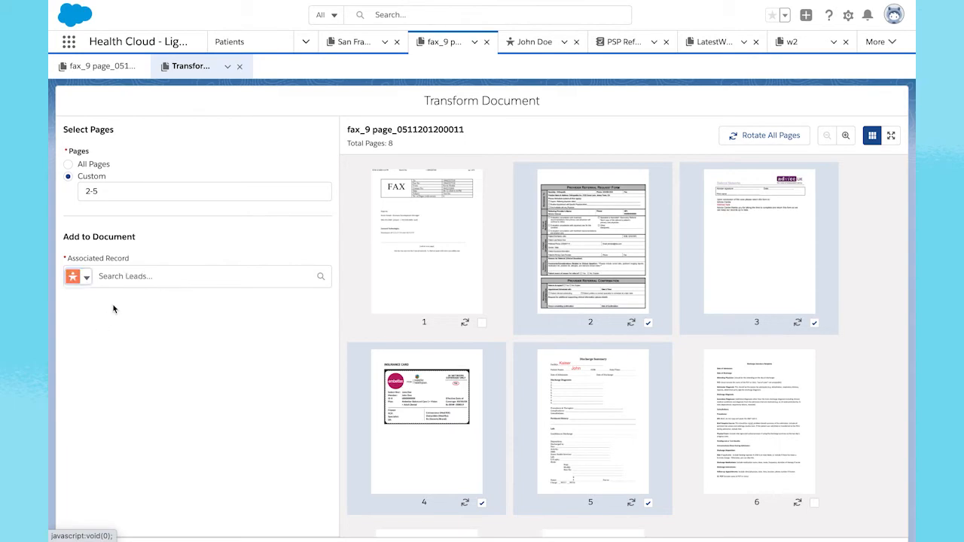
click(196, 276)
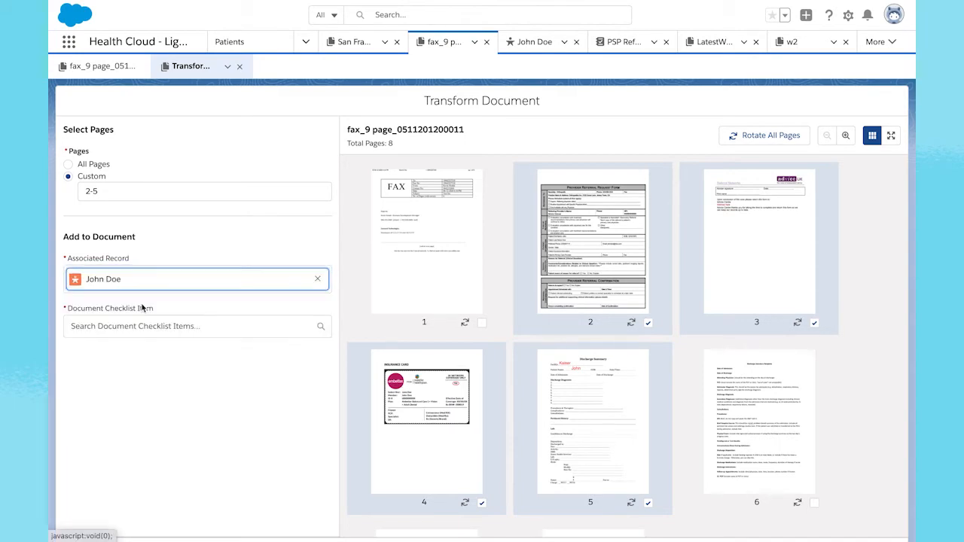
click(197, 325)
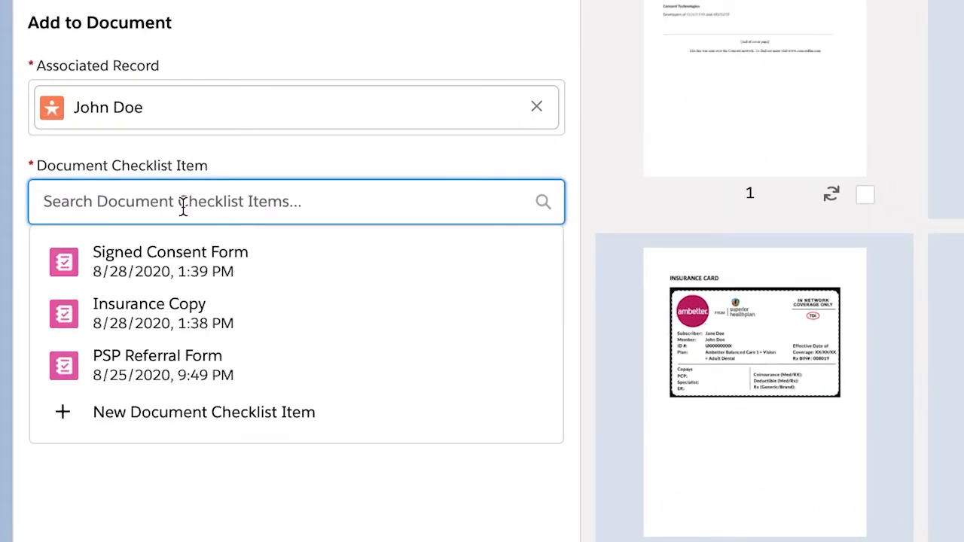
mouse_move(254, 331)
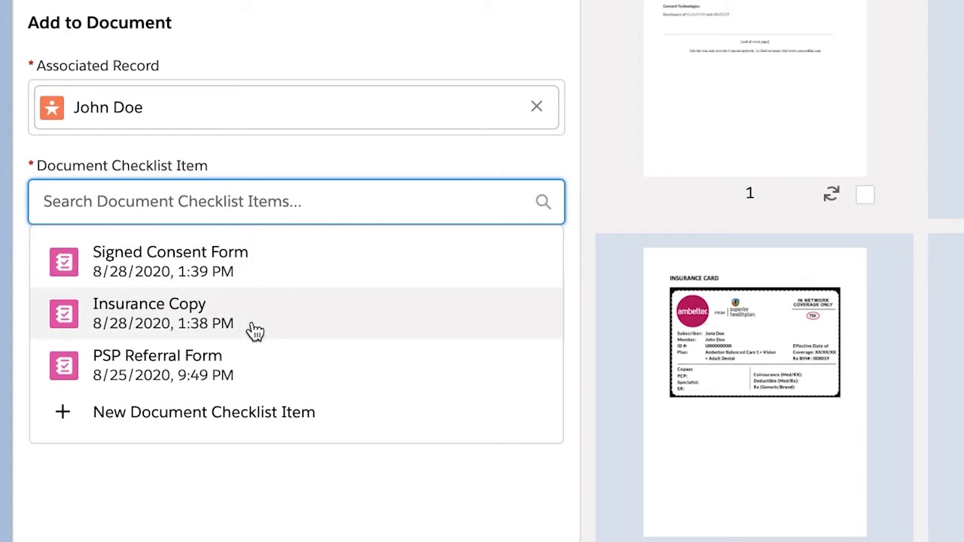
click(156, 355)
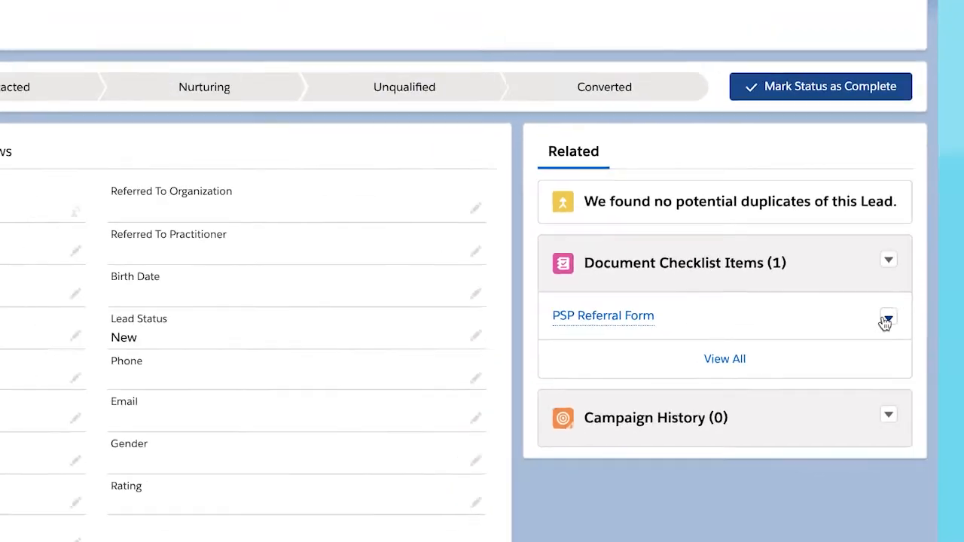
- Show the row options for John Doe's PSP Referral Form checklist item
click(603, 315)
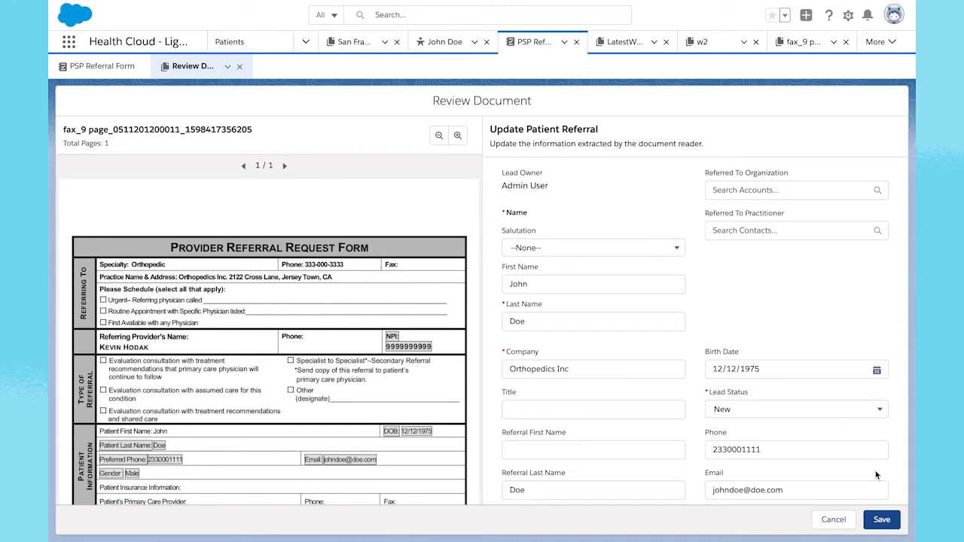
scroll(down, 3)
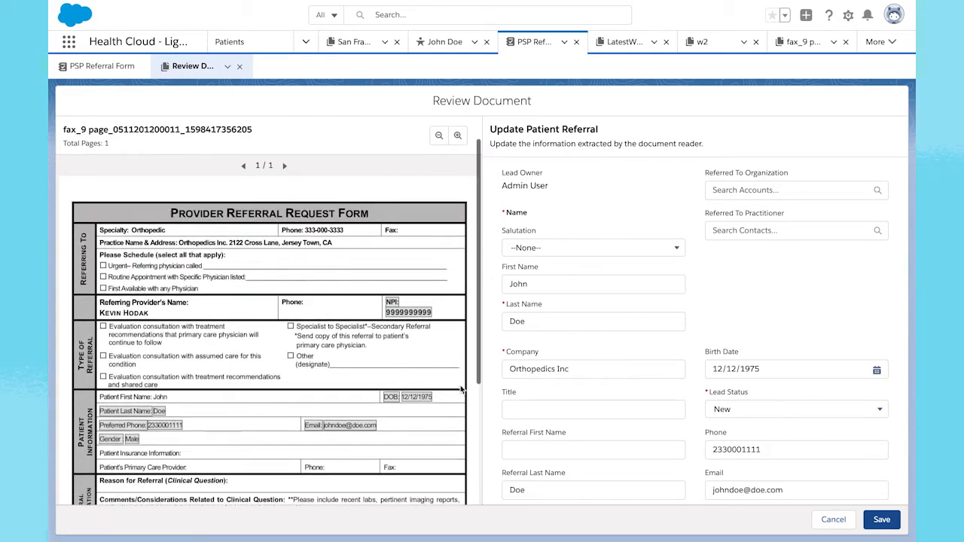
scroll(down, 3)
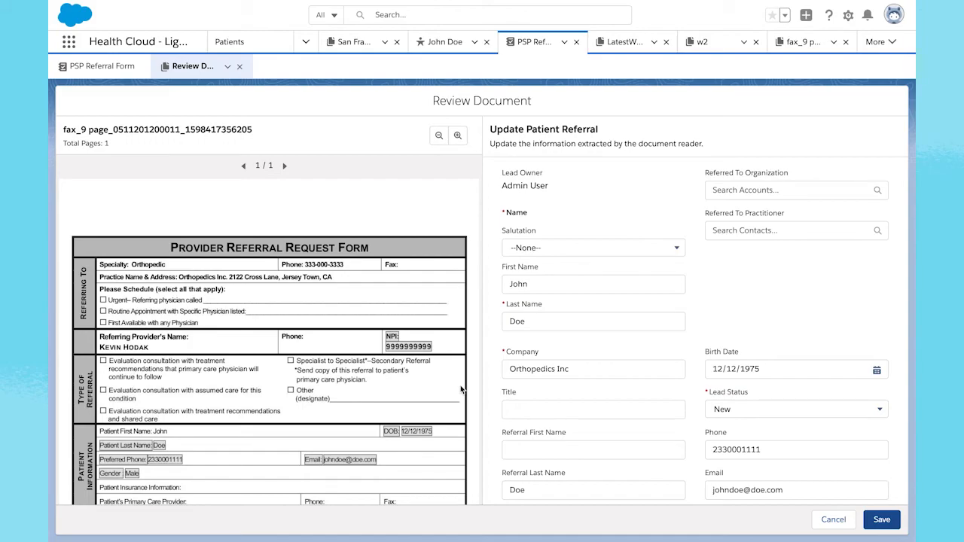
click(457, 136)
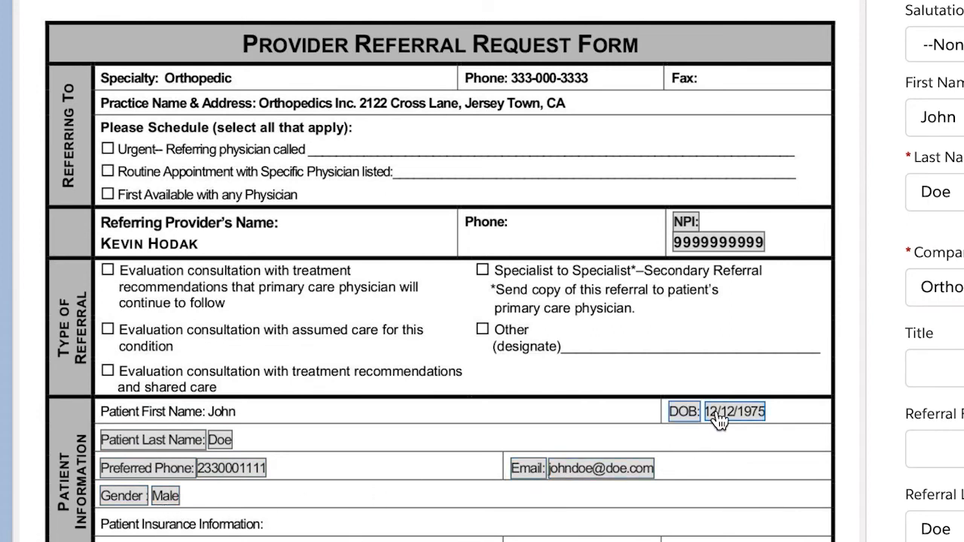
mouse_move(720, 442)
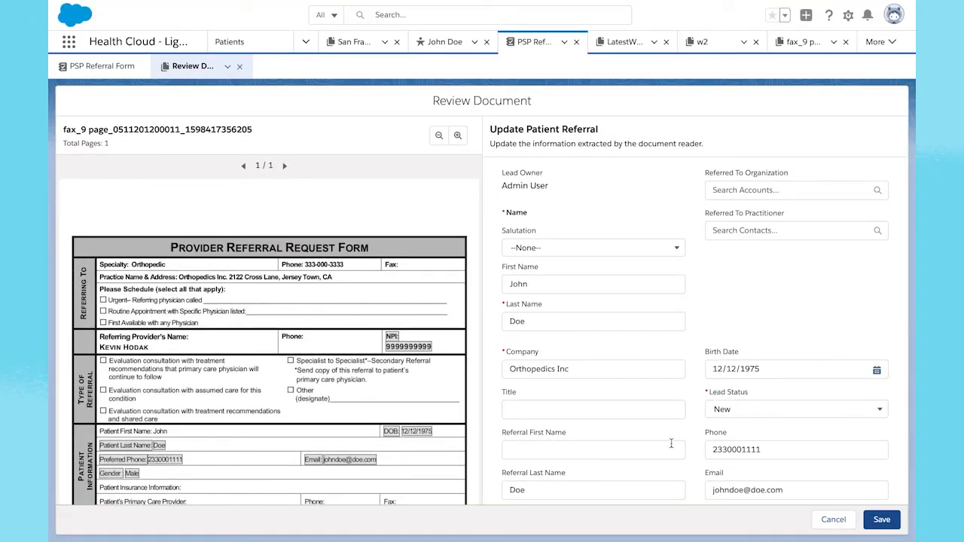
scroll(down, 3)
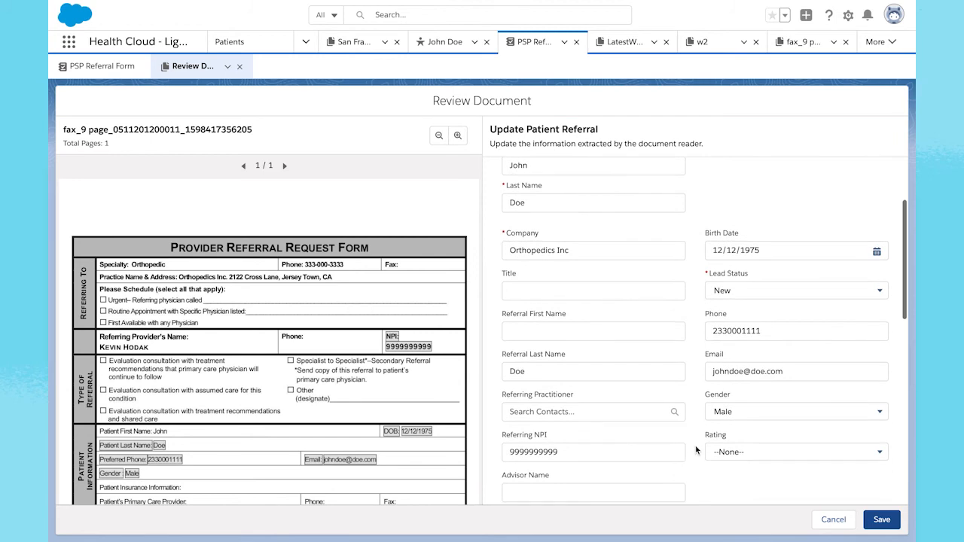